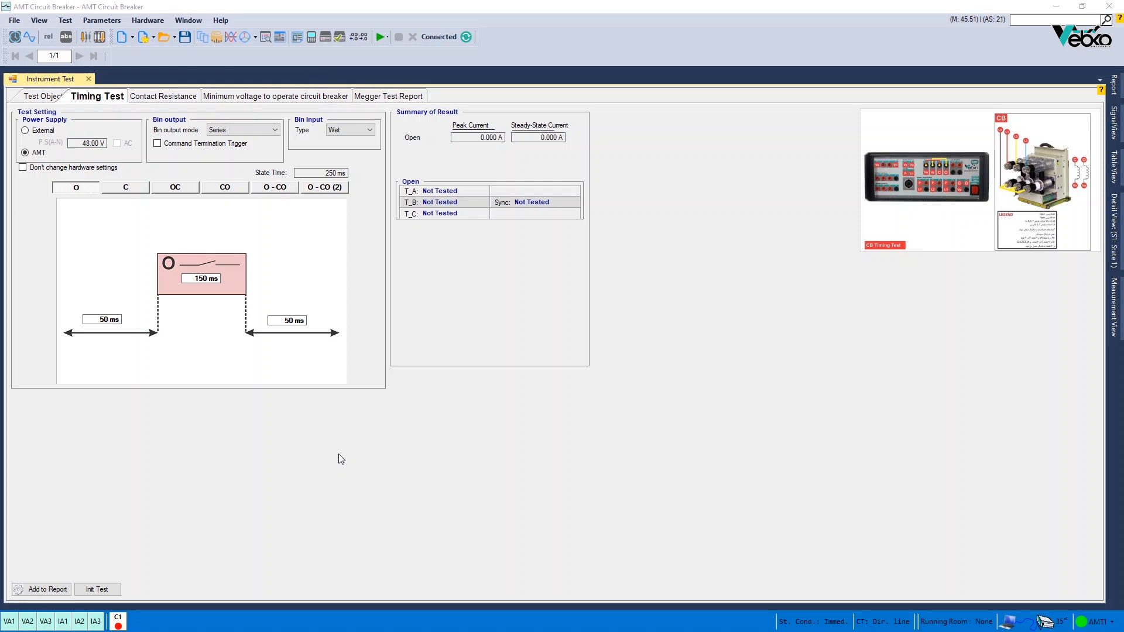
mouse_move(63, 125)
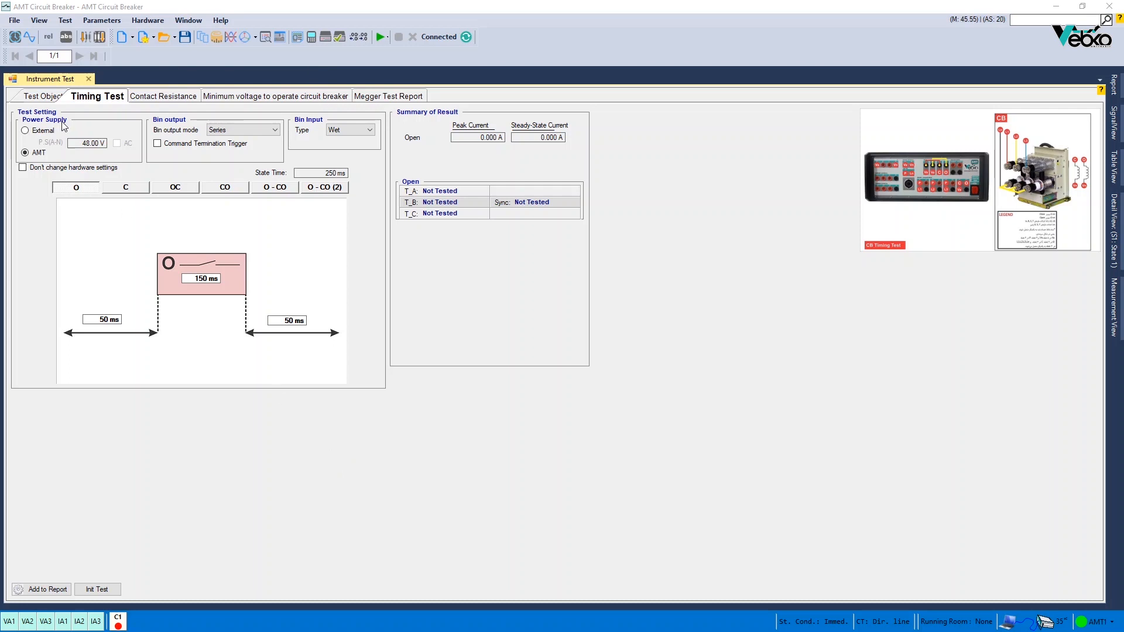
Step: Power the coils from the test set, and try output mode bin 1/bin 4 before reverting to Series
left_click(24, 153)
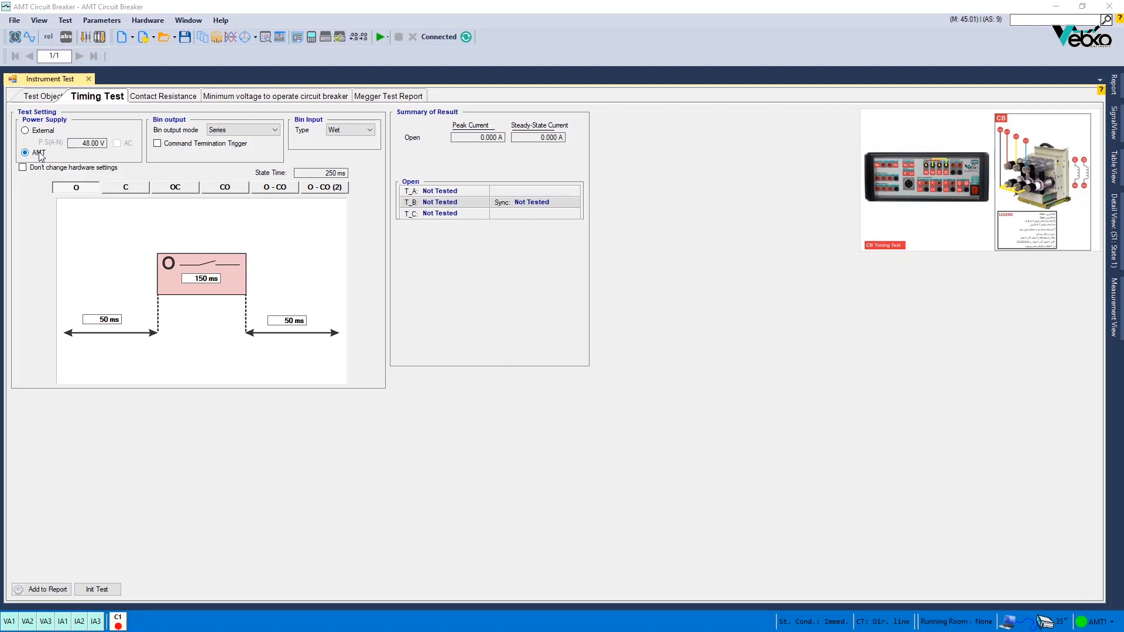
left_click(25, 153)
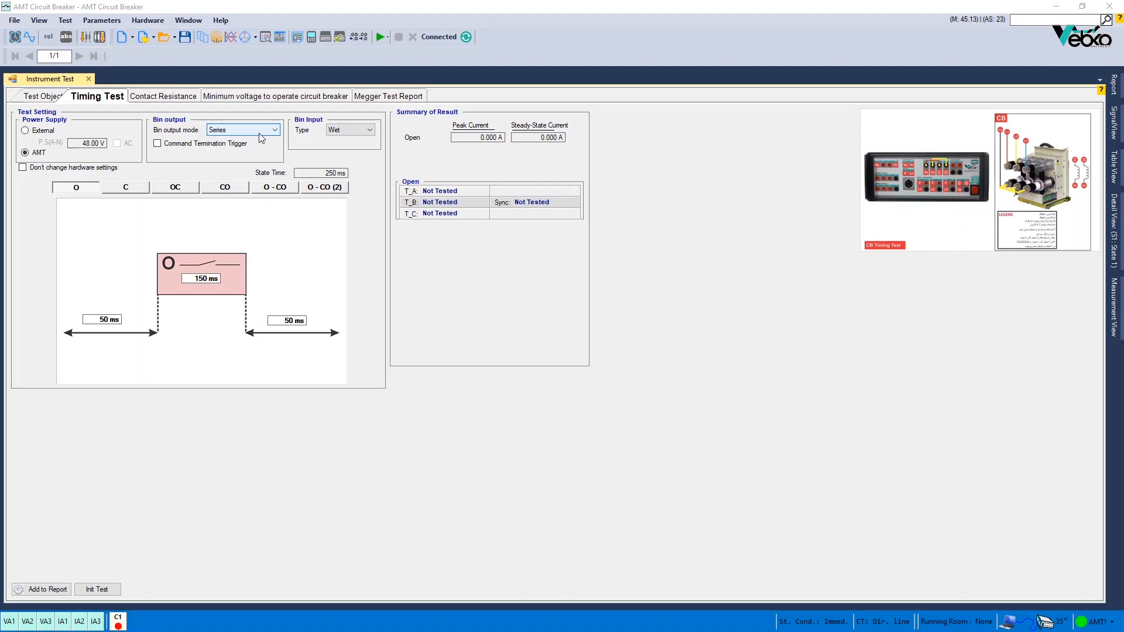
left_click(274, 130)
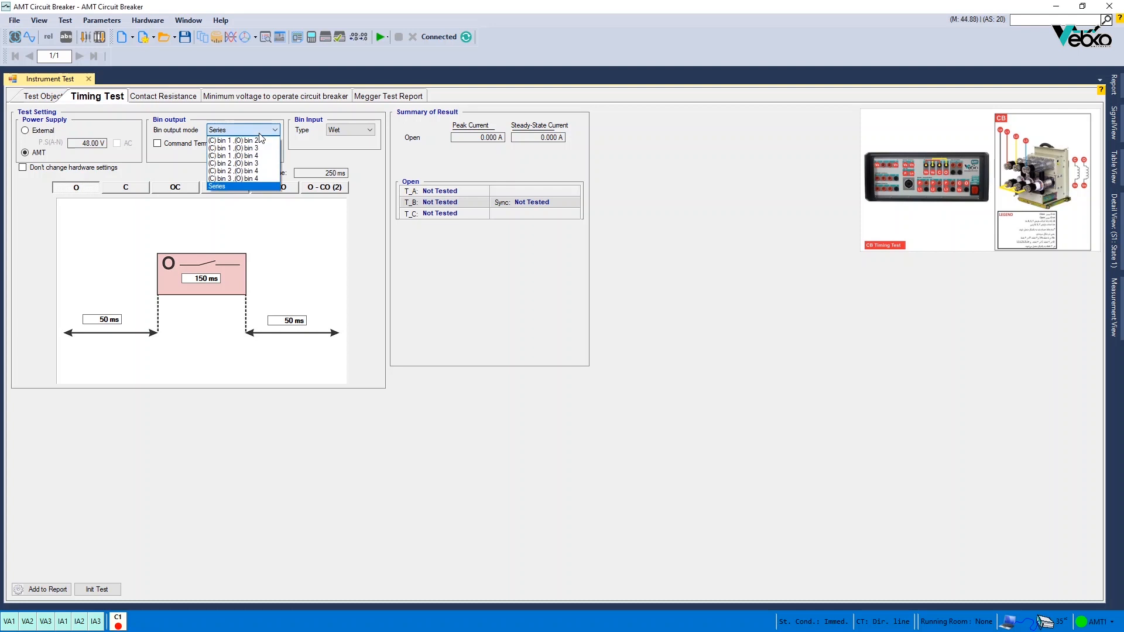
mouse_move(237, 140)
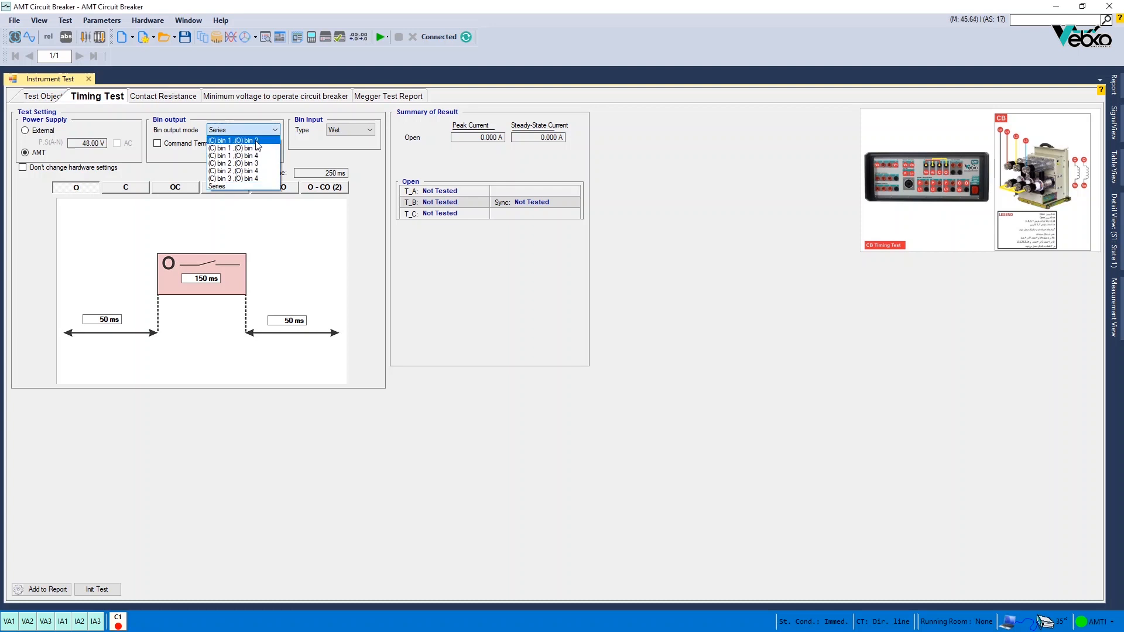
left_click(236, 155)
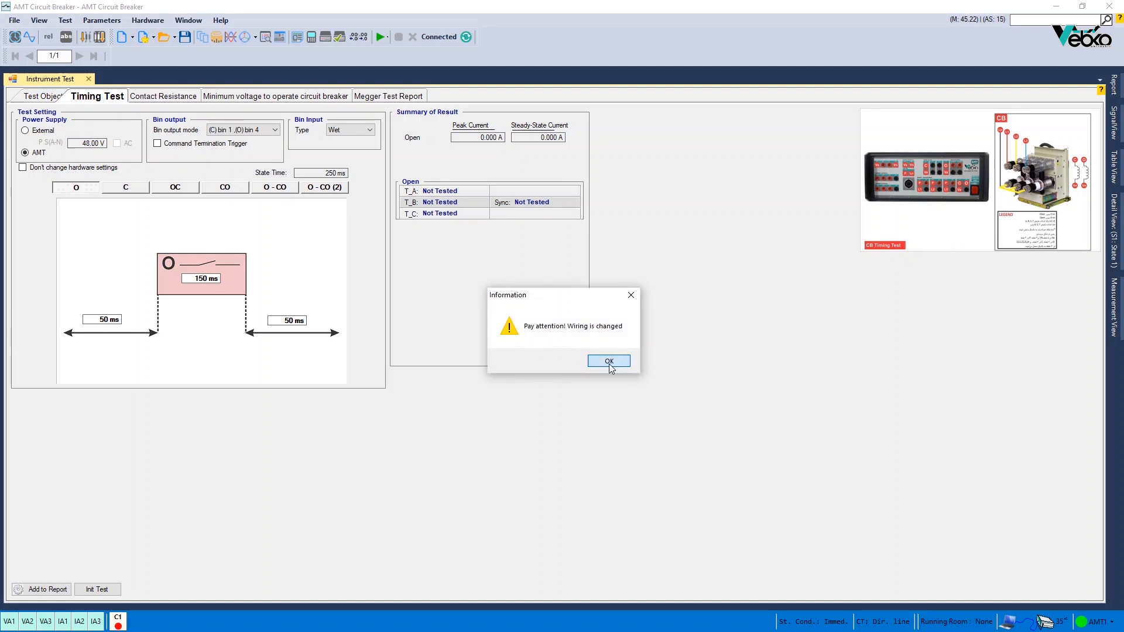
left_click(609, 361)
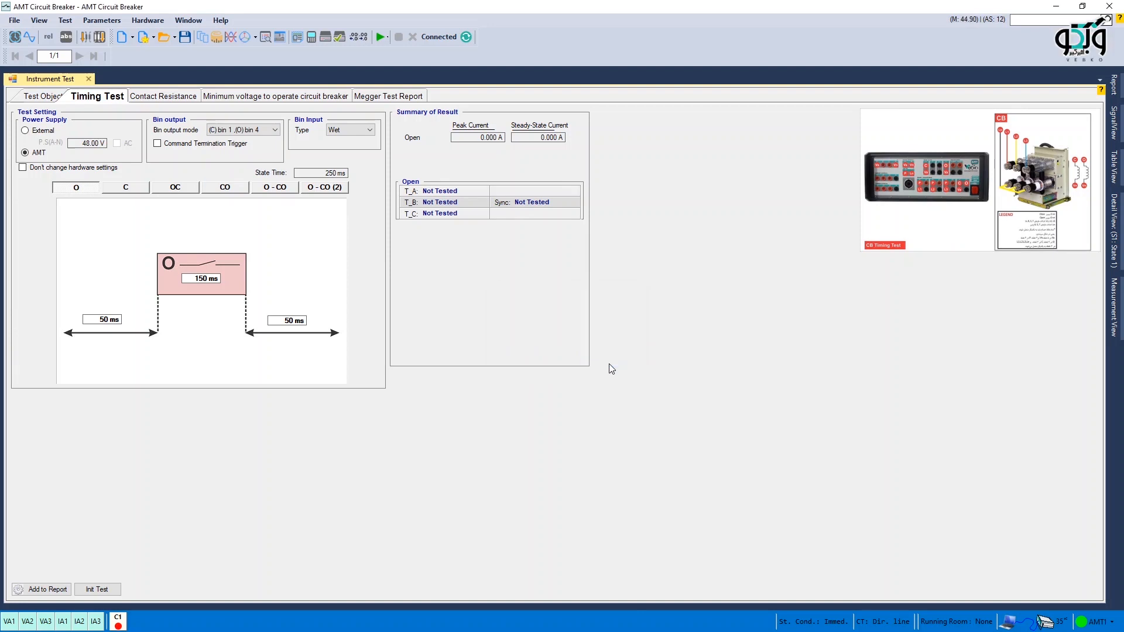
left_click(274, 130)
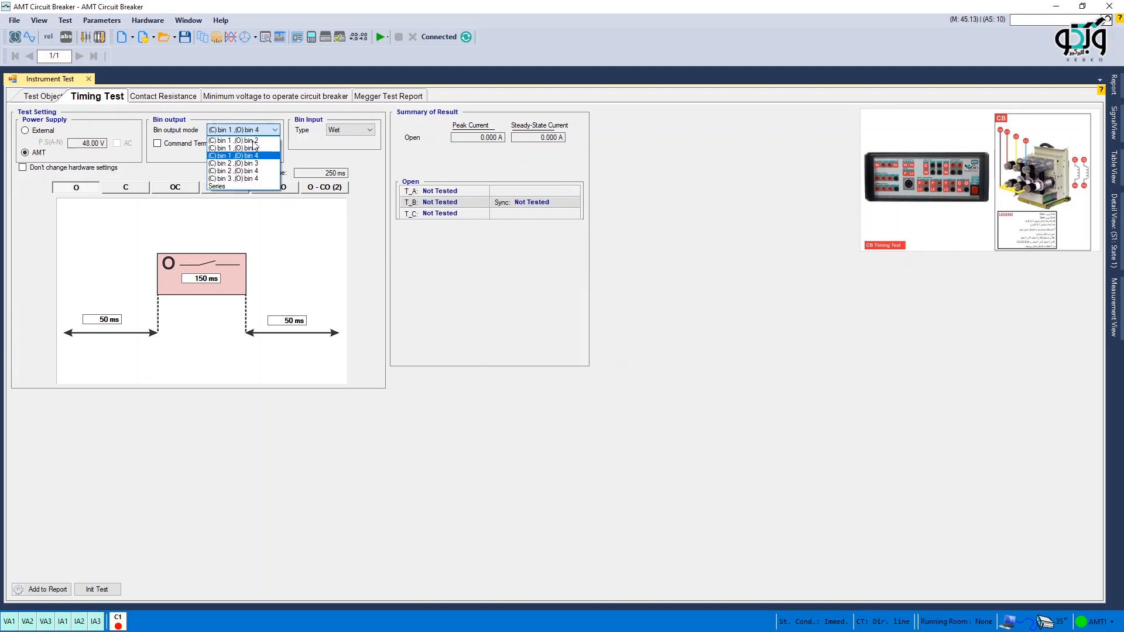
left_click(218, 185)
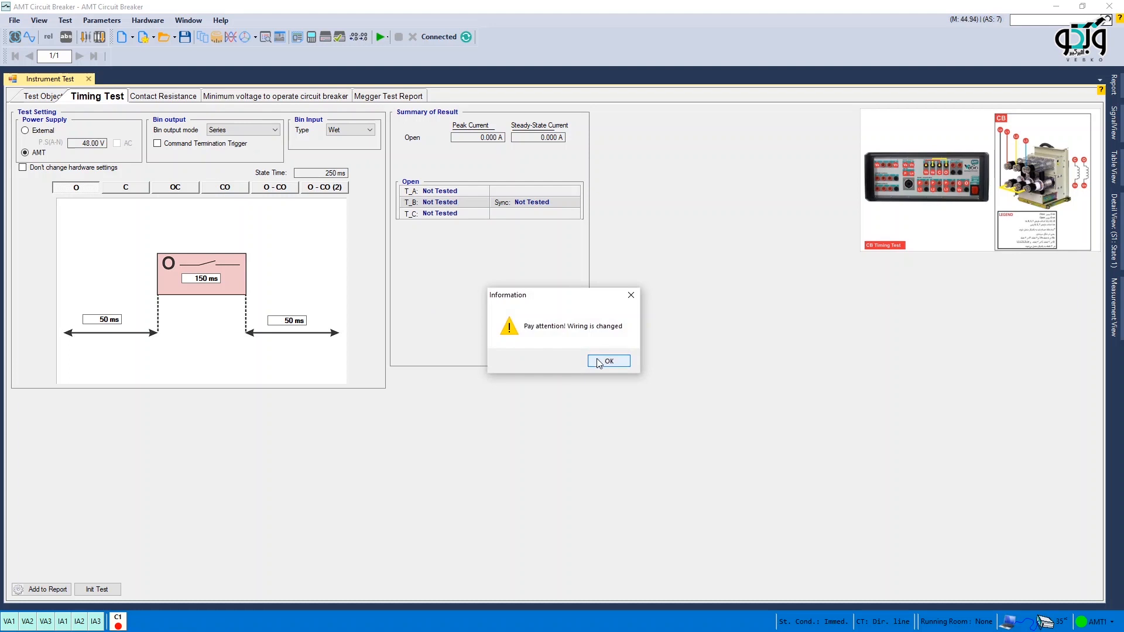
left_click(609, 360)
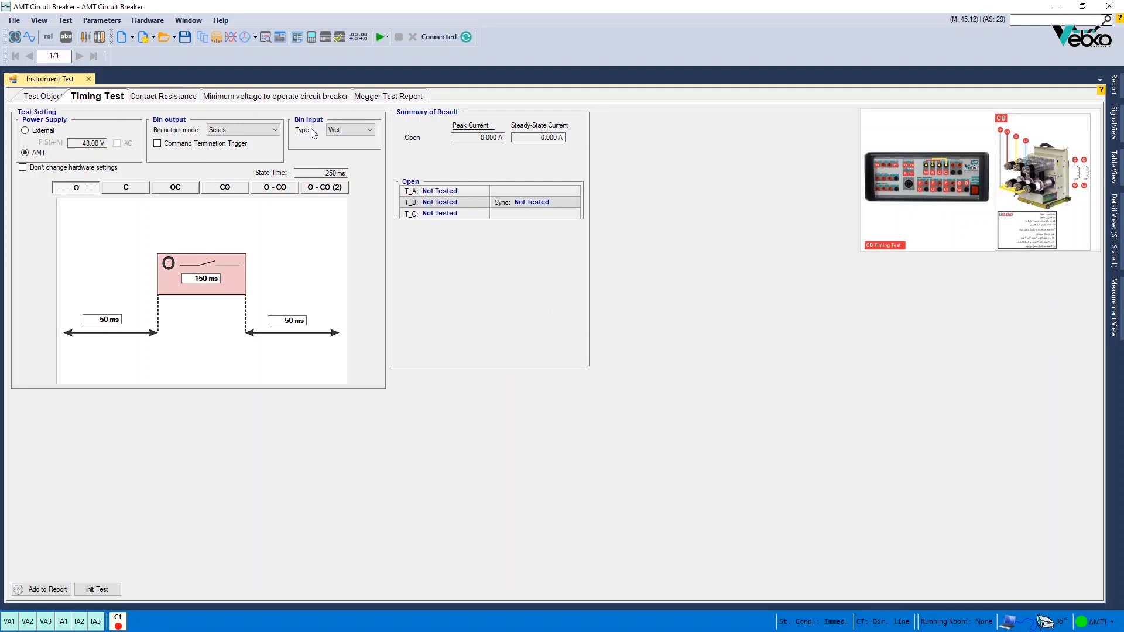
Step: Toggle the binary input type to Dry and back to Wet, acknowledging the warning
left_click(349, 130)
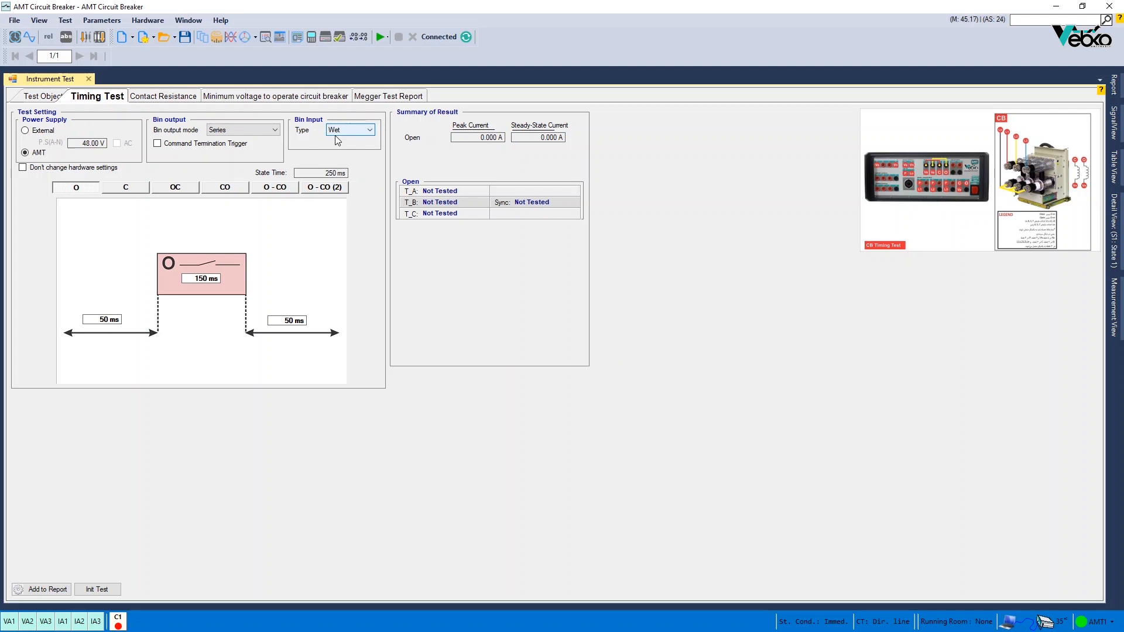
left_click(350, 130)
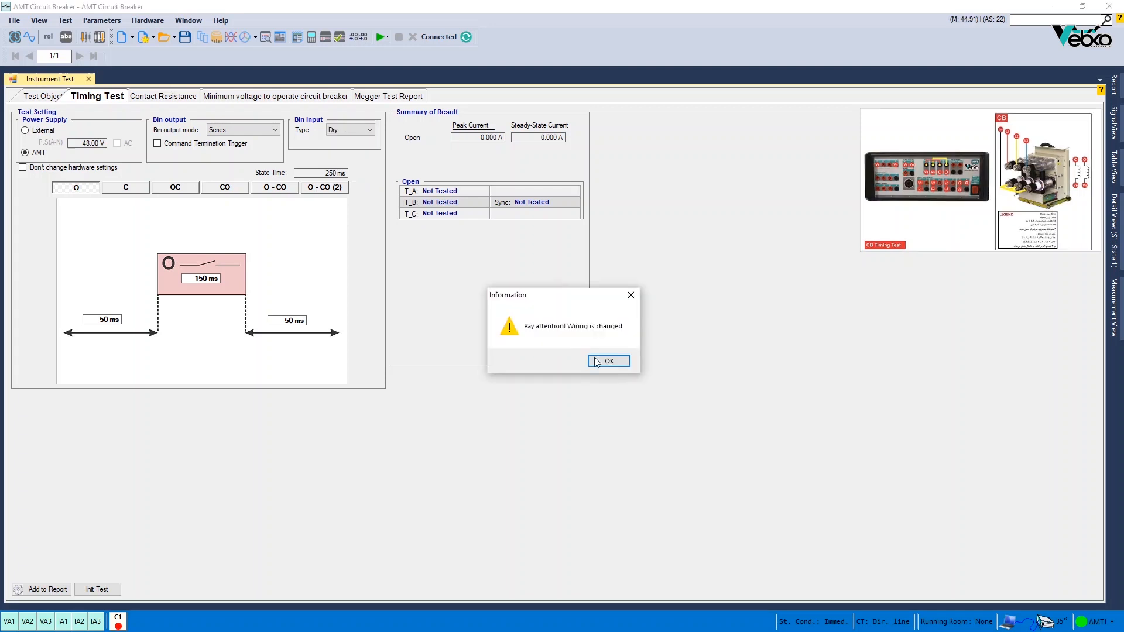
left_click(609, 360)
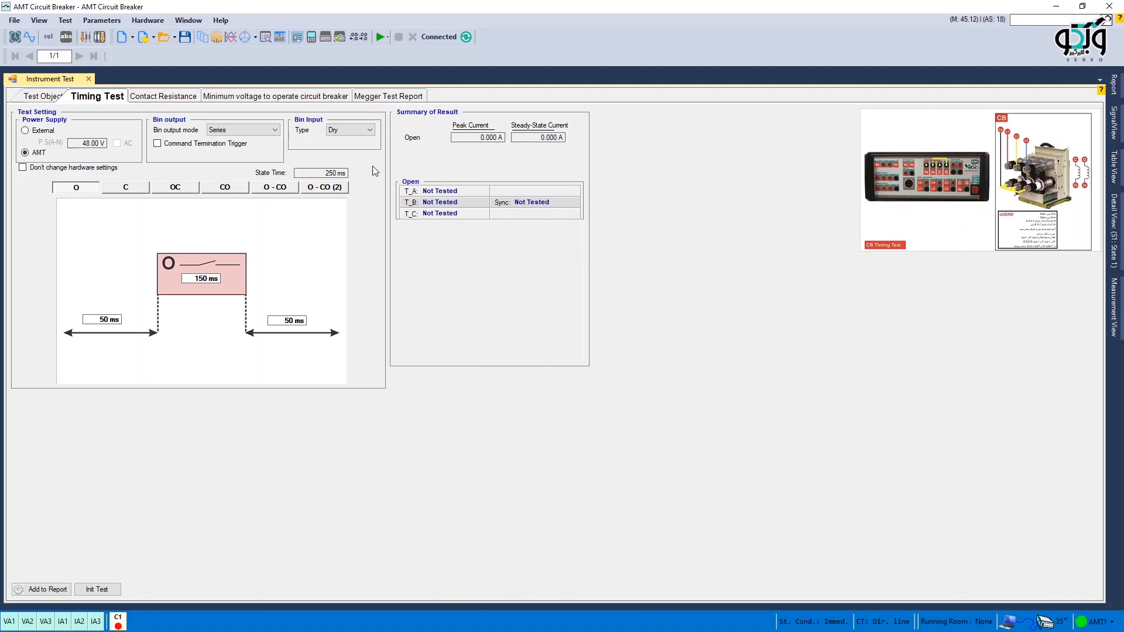
left_click(350, 130)
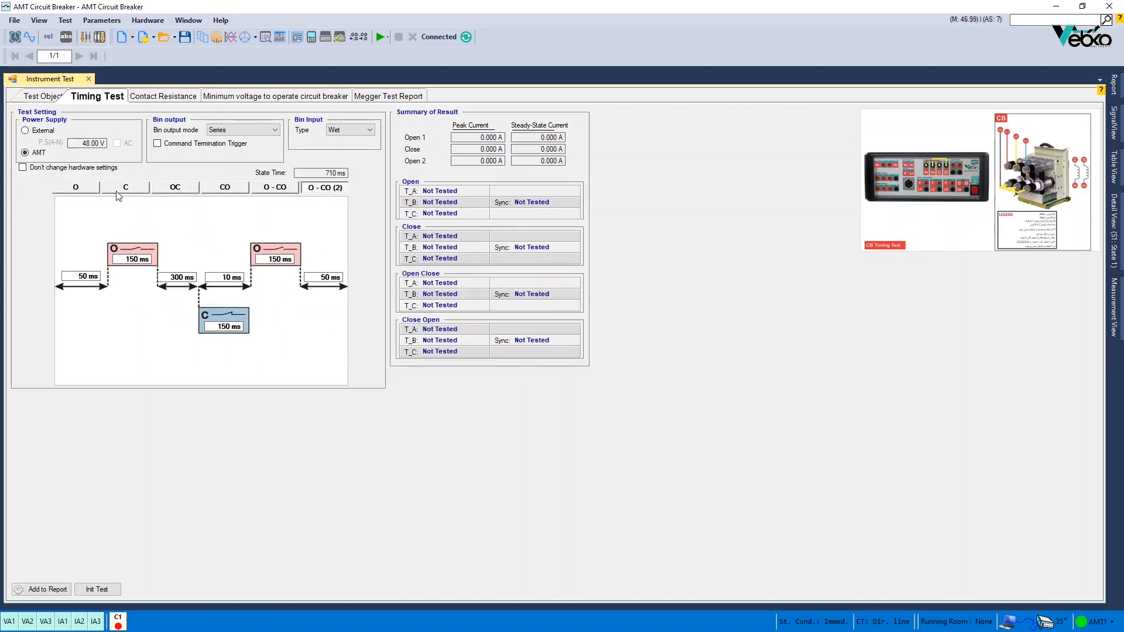
Step: Return to the Open sequence and edit its 50 ms wait and 150 ms open durations
left_click(76, 188)
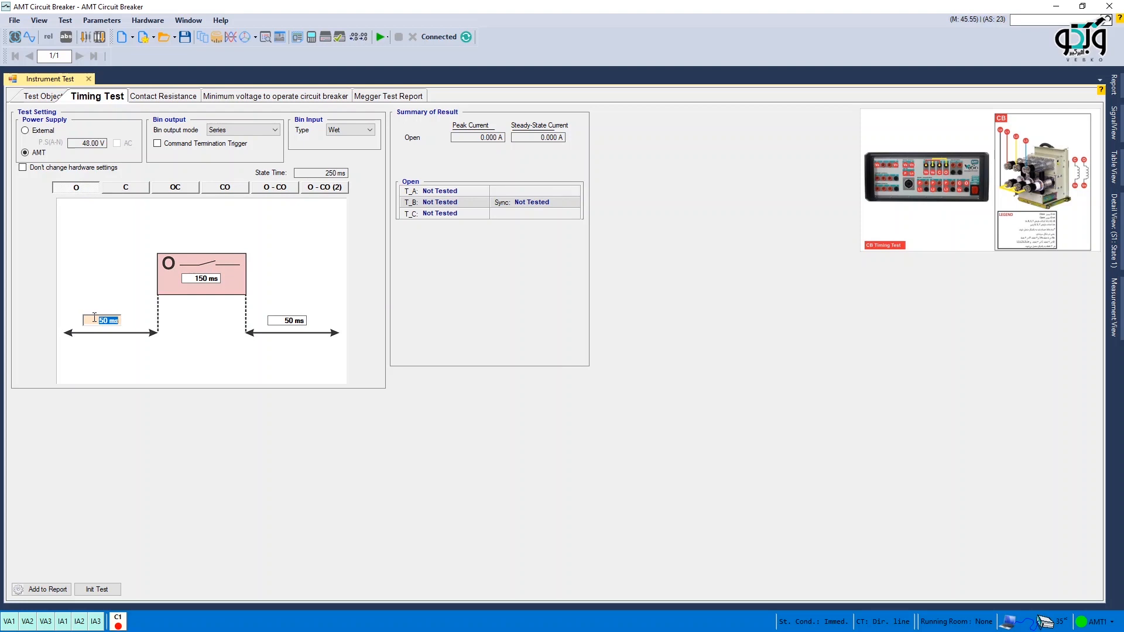
left_click(207, 279)
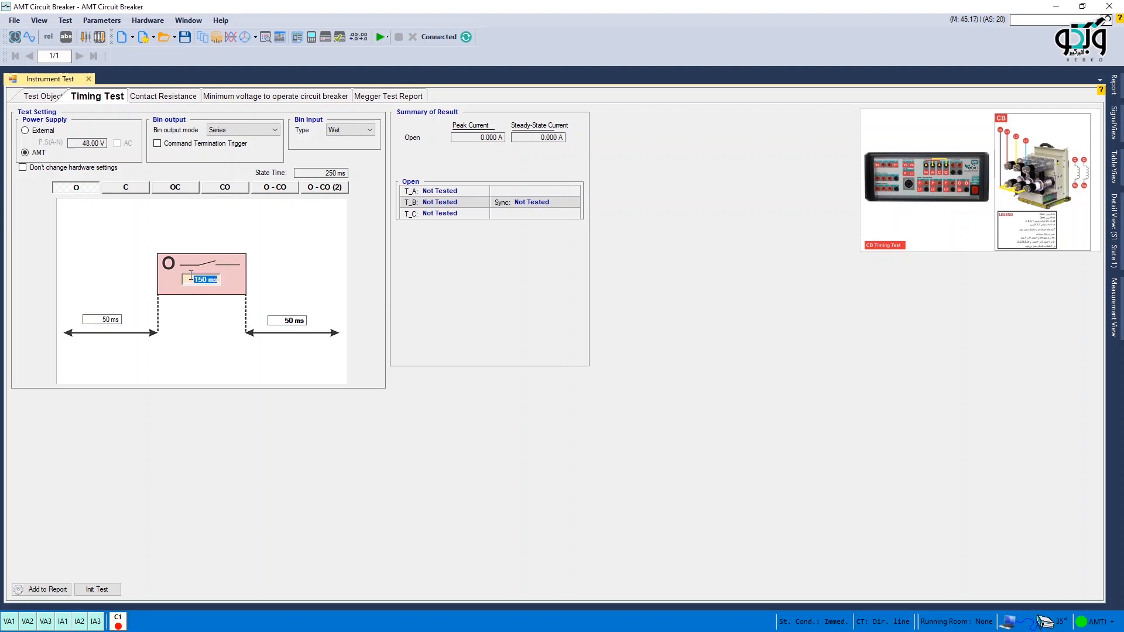
left_click(288, 322)
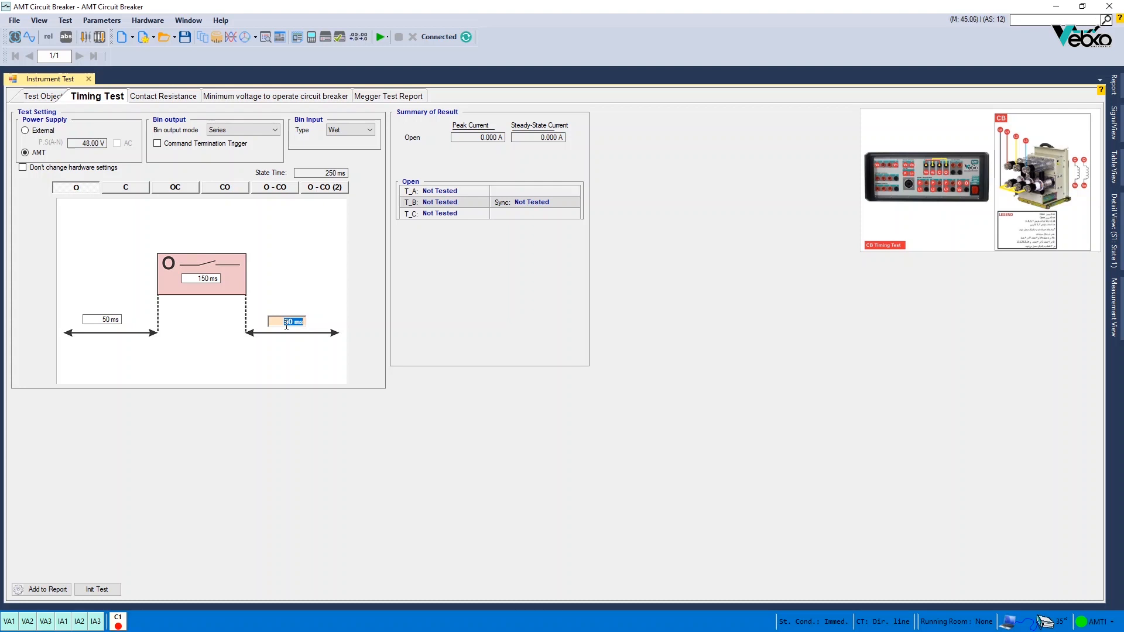
Step: Edit the 50 ms post-open wait and initialise the test to plot the Open signals
left_click(350, 130)
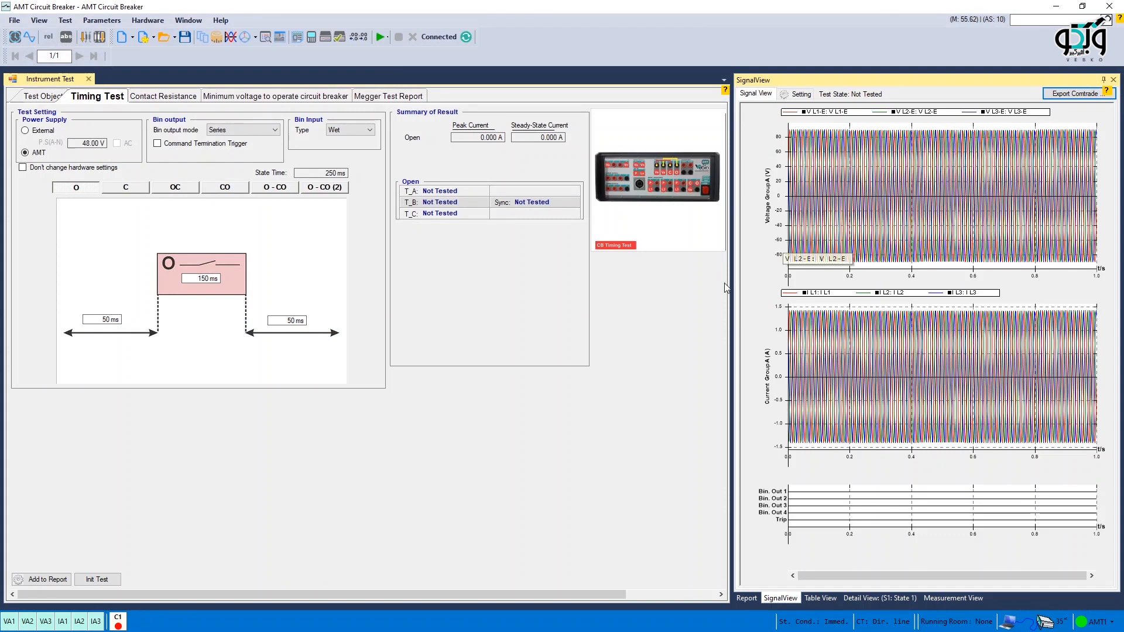
left_click(97, 579)
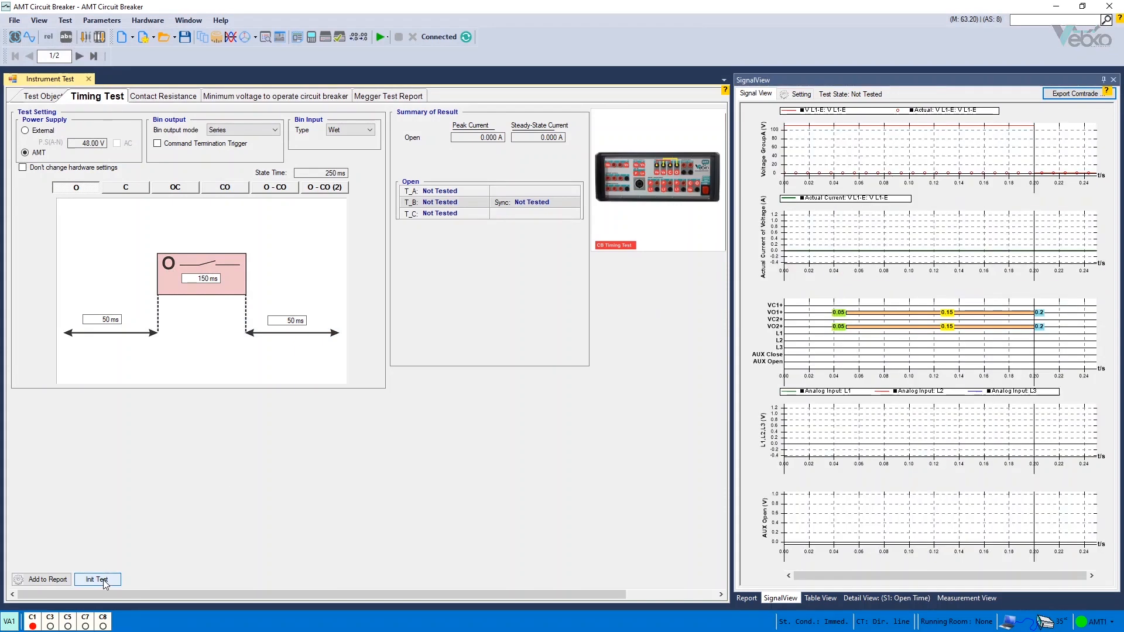
Step: Run the Open timing test until it passes with roughly 12 ms opening times
left_click(98, 579)
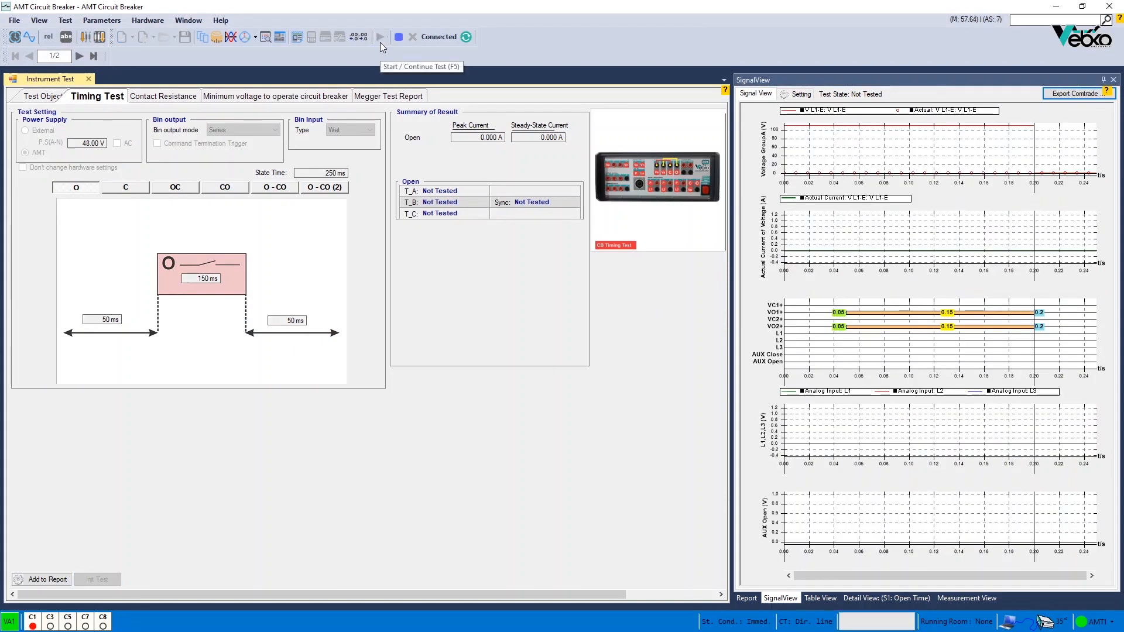
left_click(380, 36)
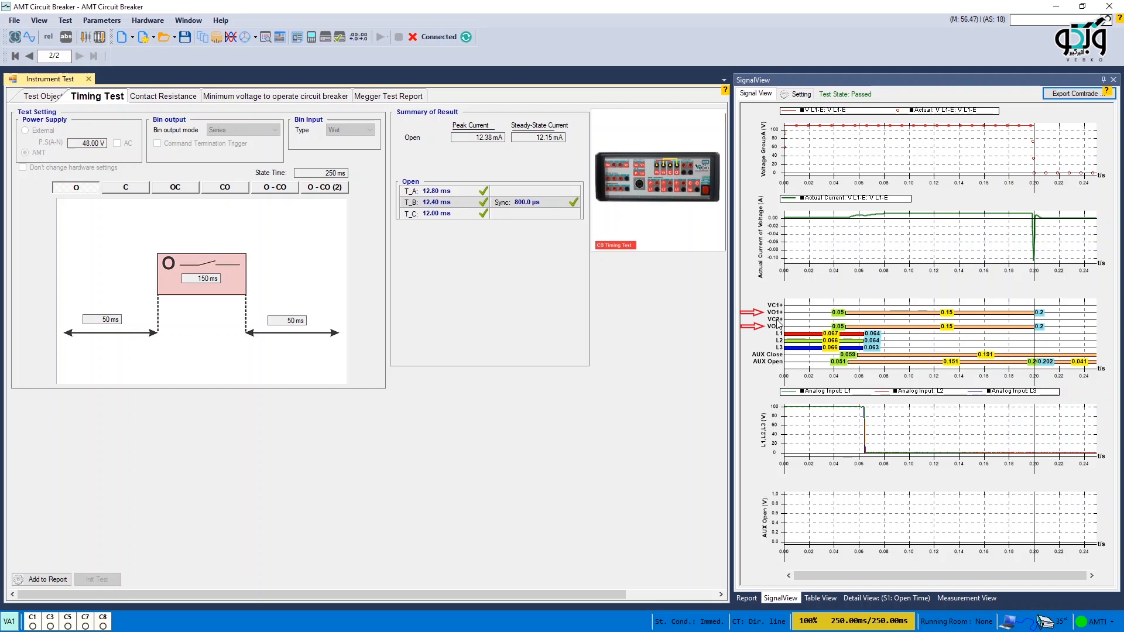
mouse_move(776, 329)
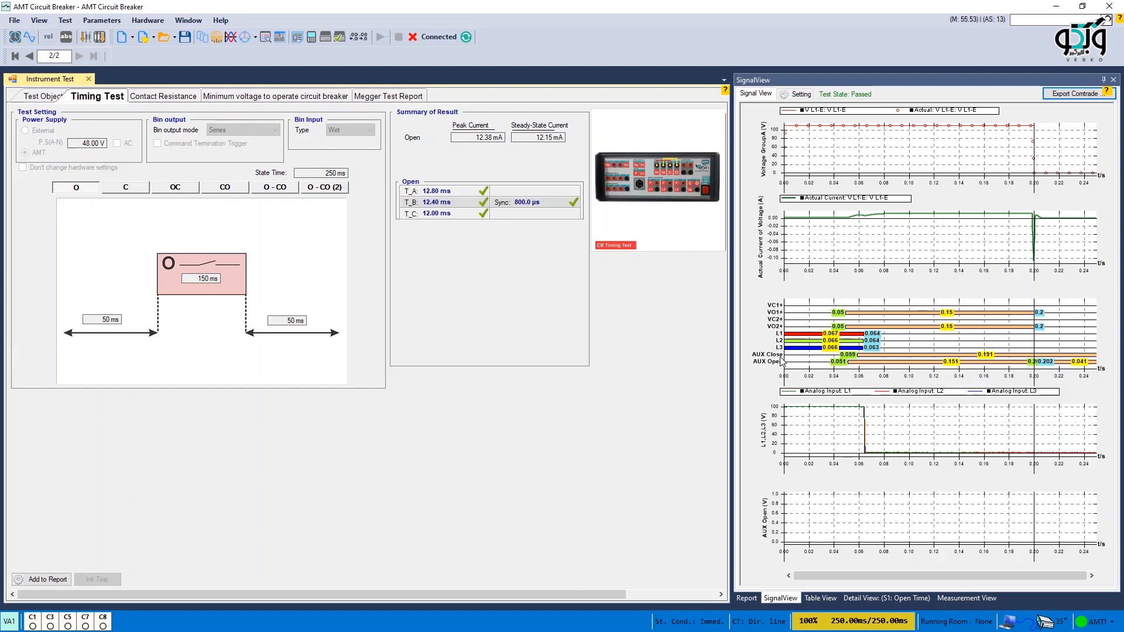
mouse_move(435, 119)
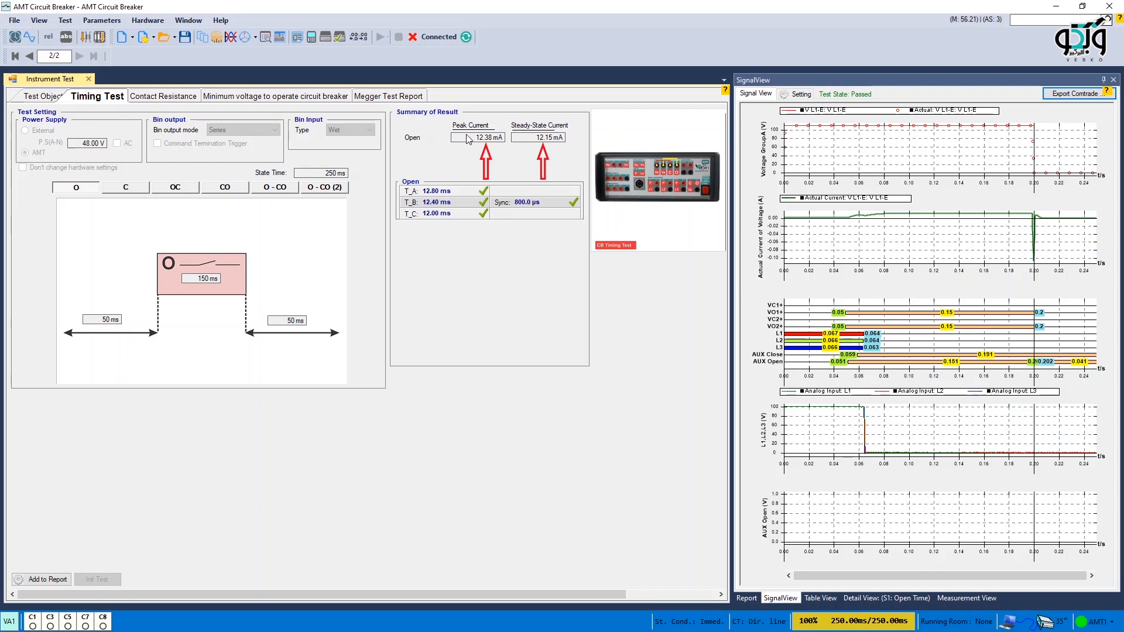
mouse_move(538, 137)
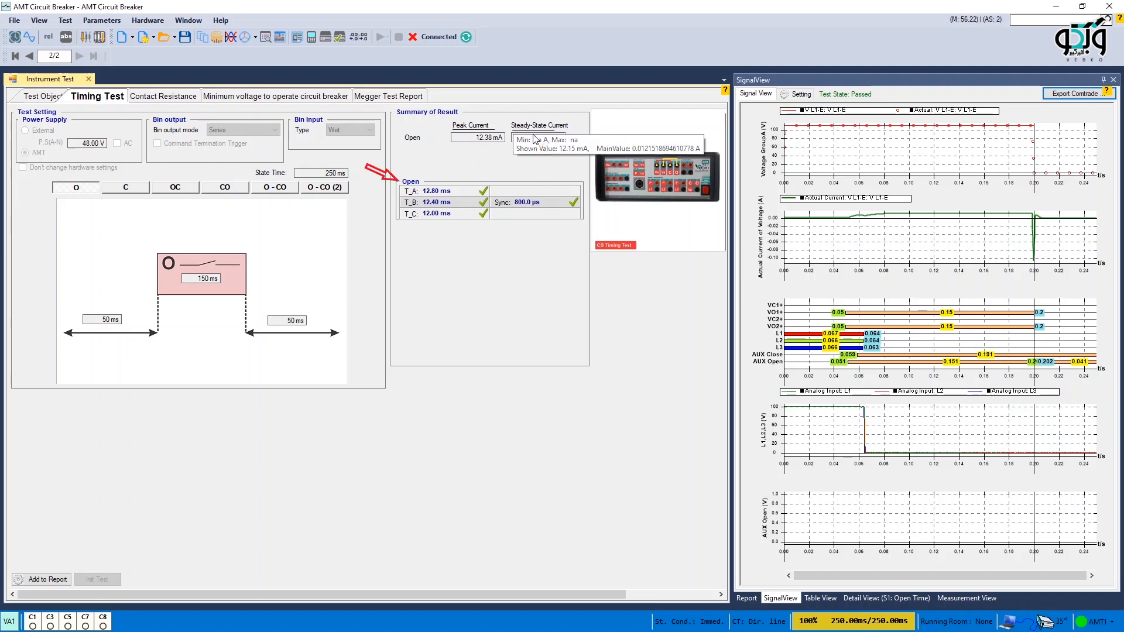
mouse_move(539, 137)
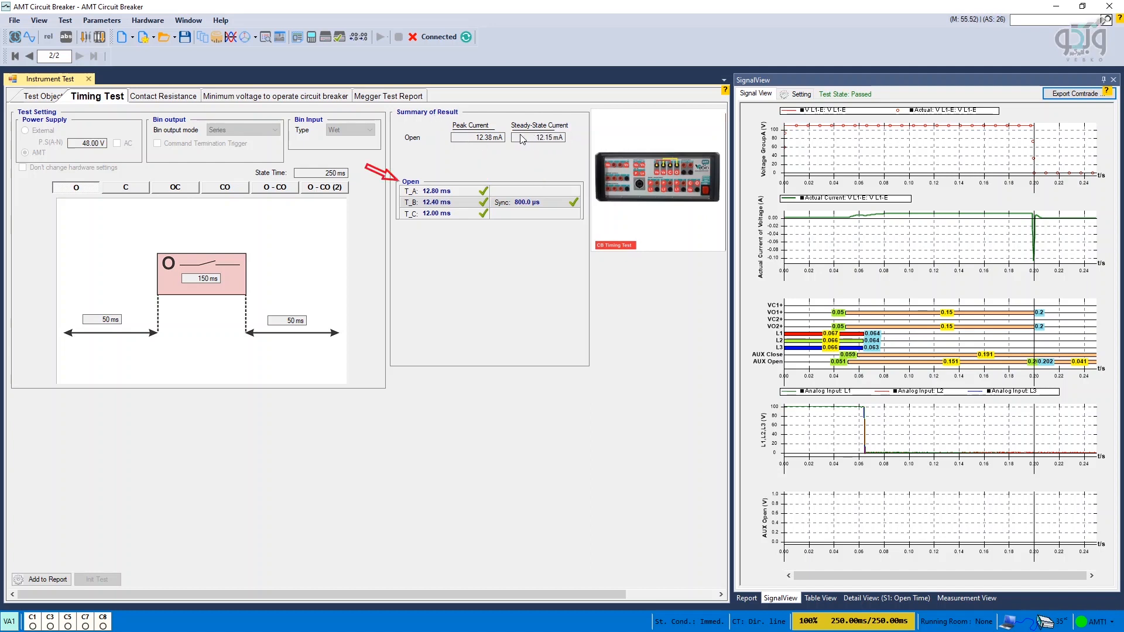
mouse_move(429, 191)
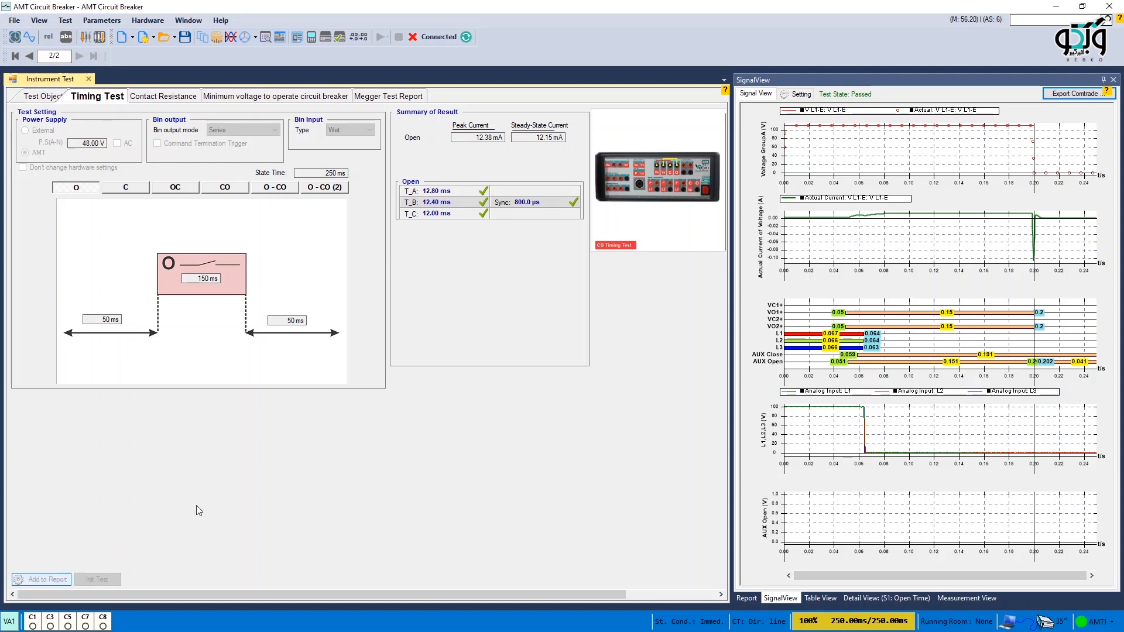
Step: Add the passed Open test results to the report and dismiss the confirmation
left_click(41, 579)
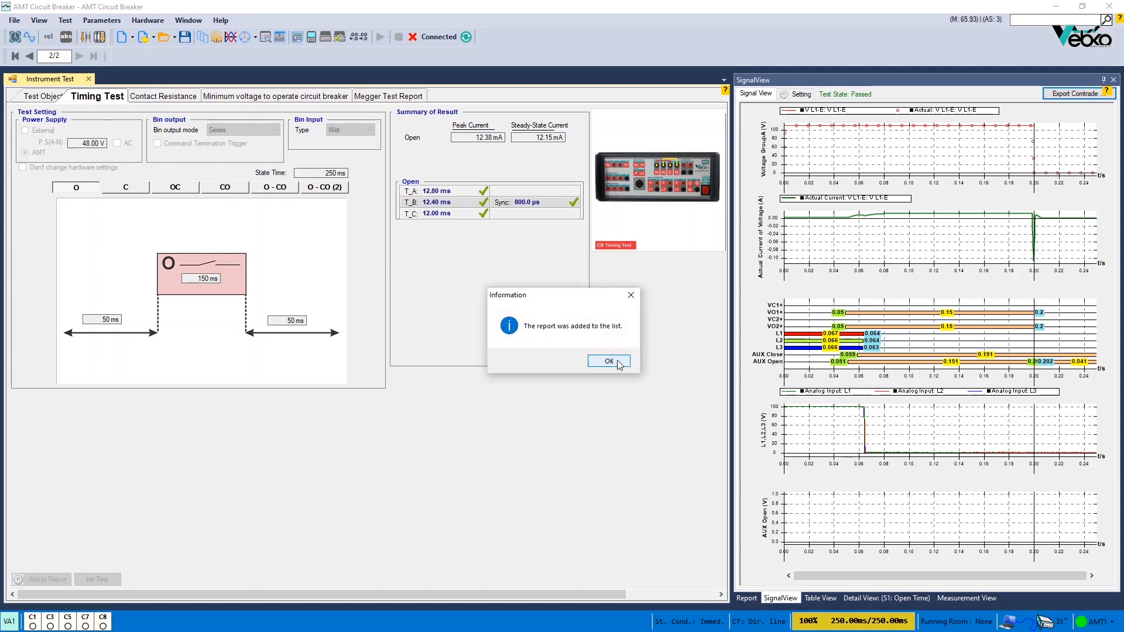
left_click(609, 361)
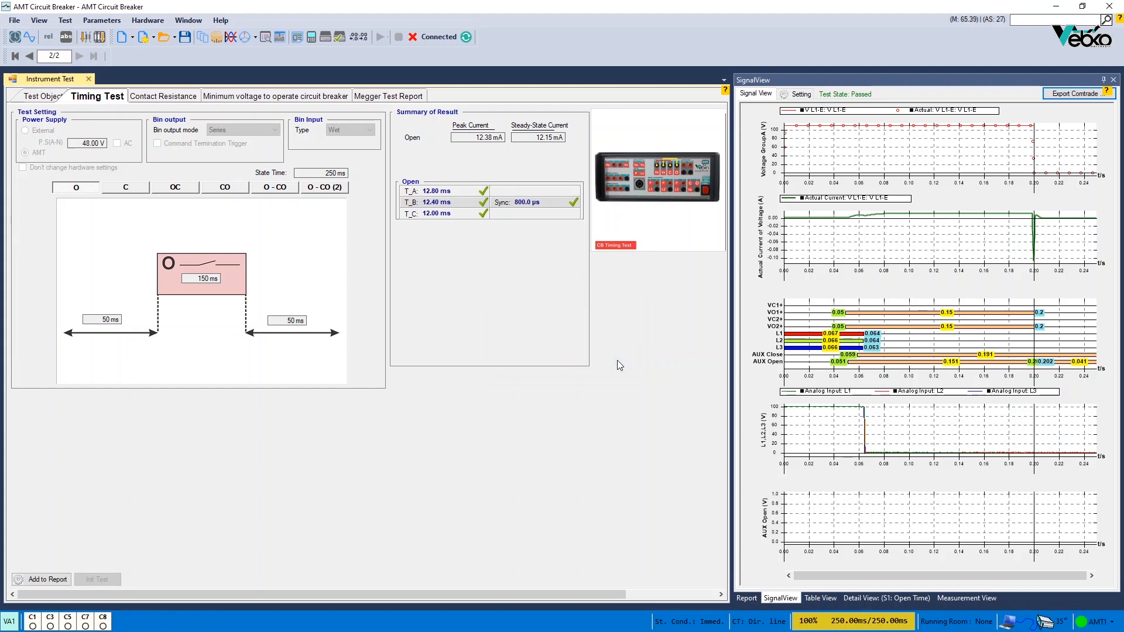
left_click(47, 579)
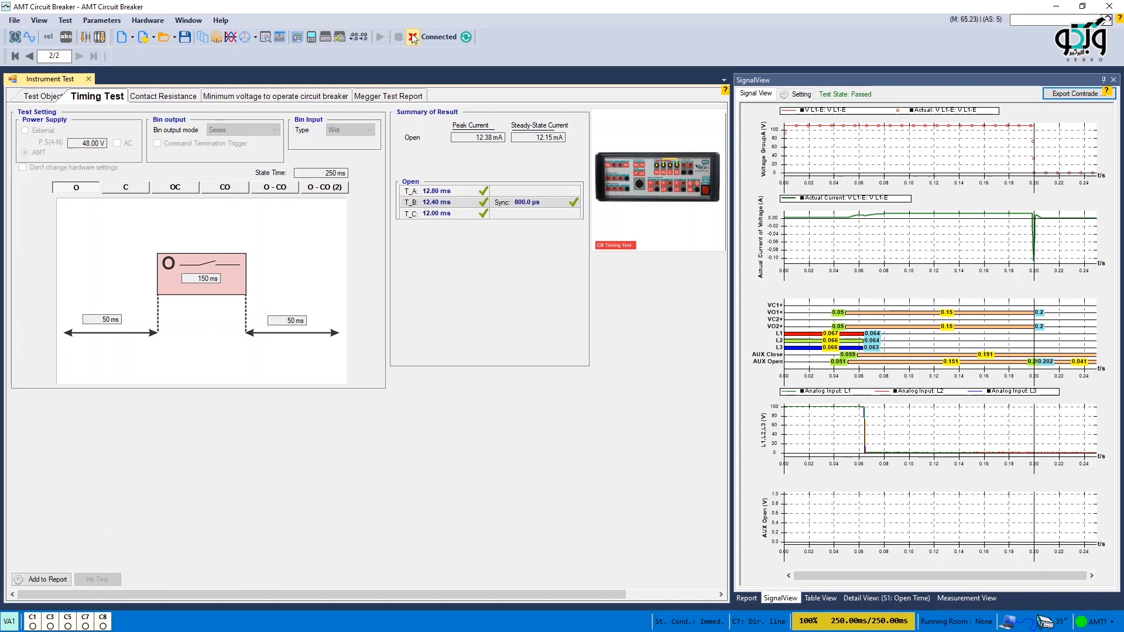
Step: Reset the Open test to Not Tested, then review and close Hardware Configuration
left_click(94, 579)
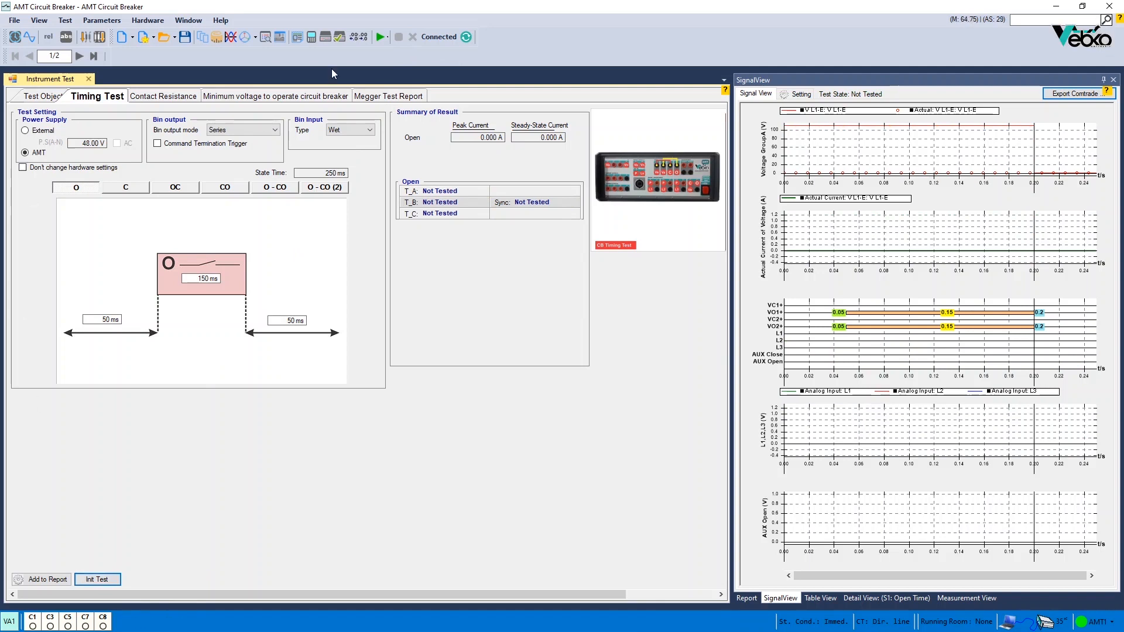
left_click(326, 36)
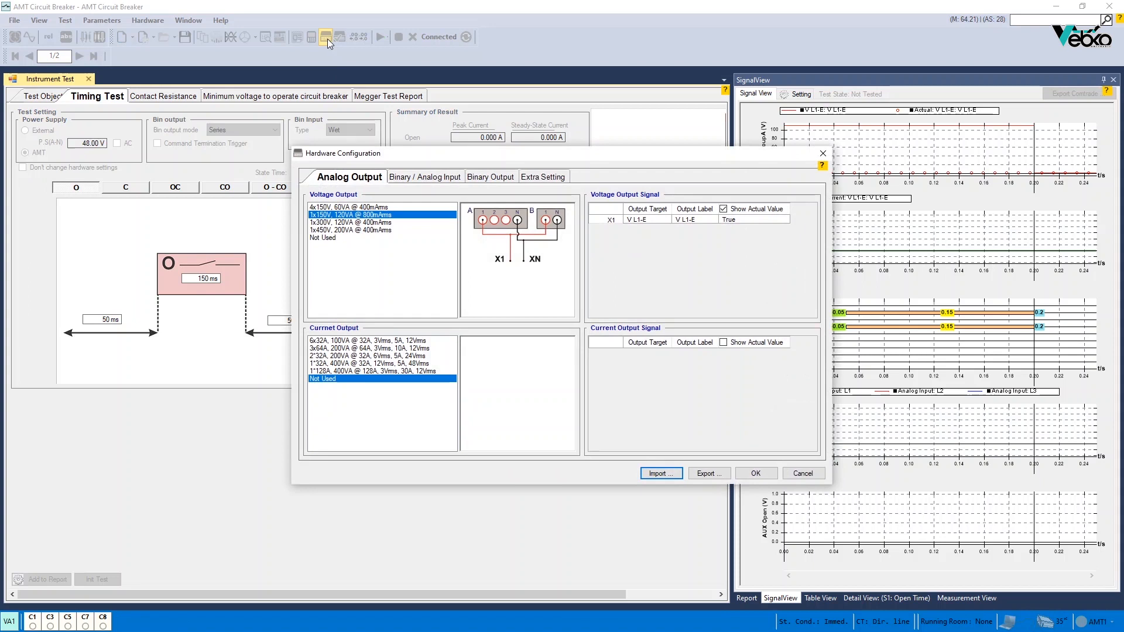
mouse_move(359, 186)
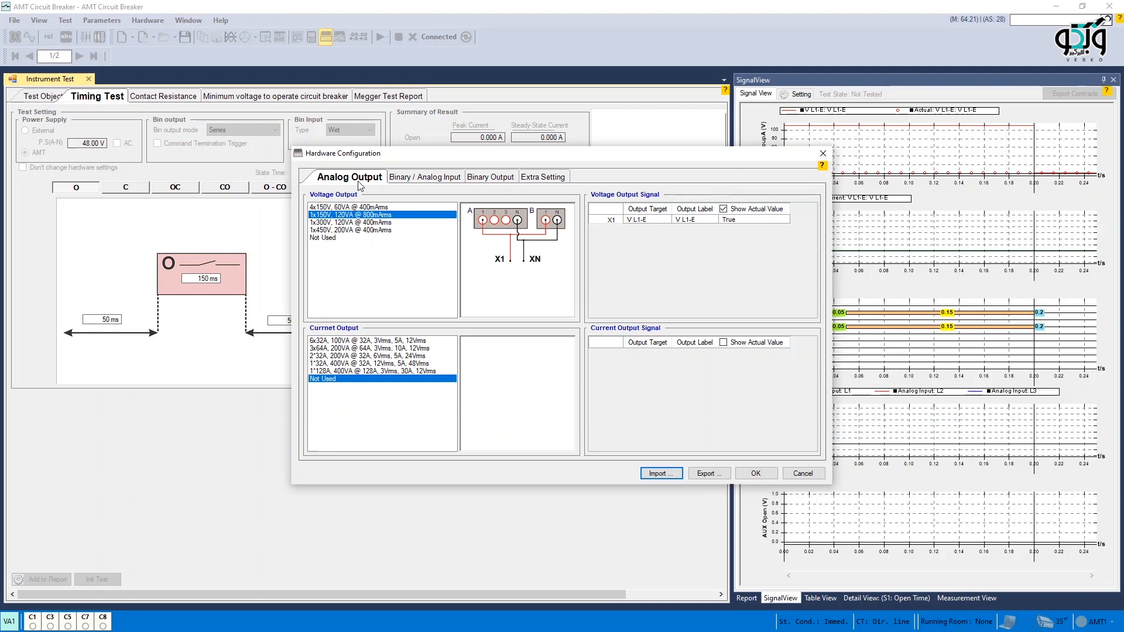
left_click(755, 473)
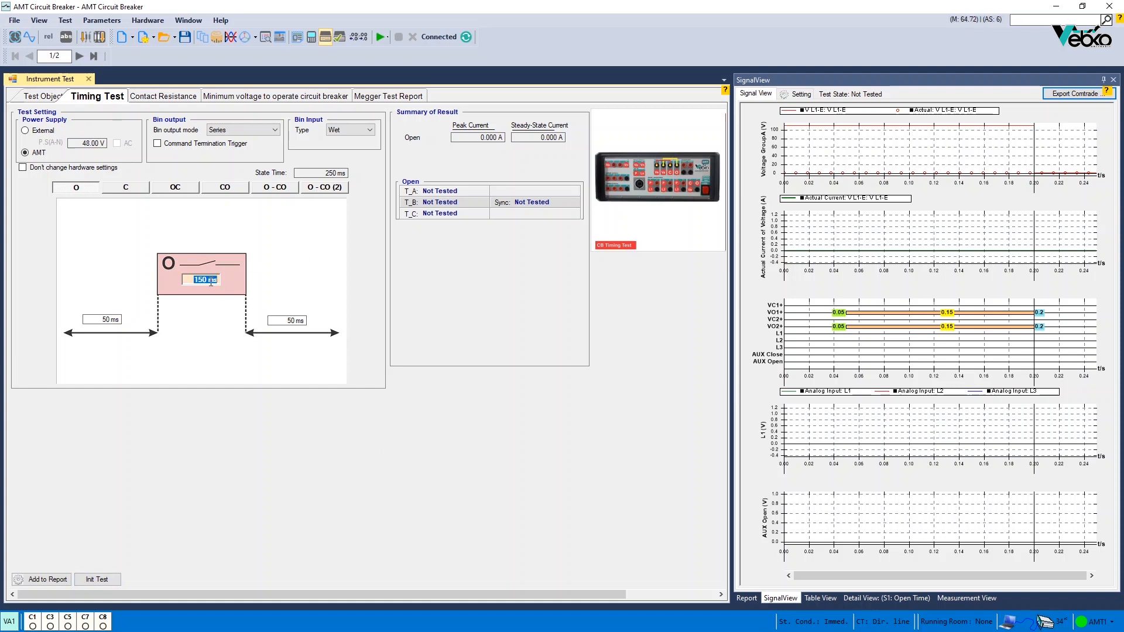
Step: Enable command termination triggering at 10 ms and select the Close timing test
left_click(157, 143)
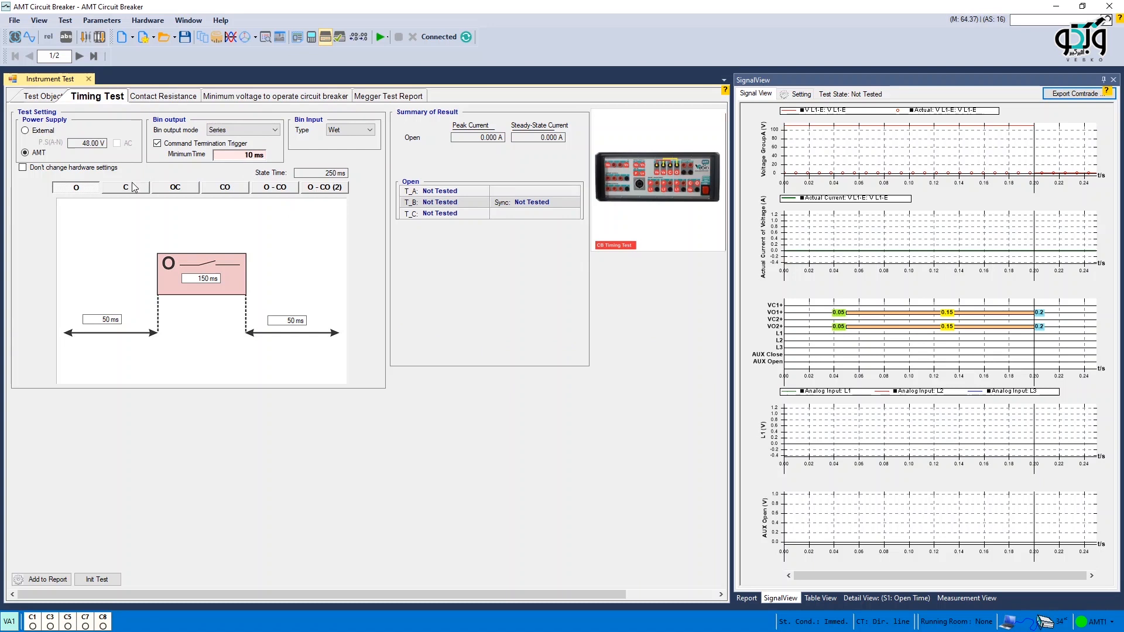
left_click(125, 187)
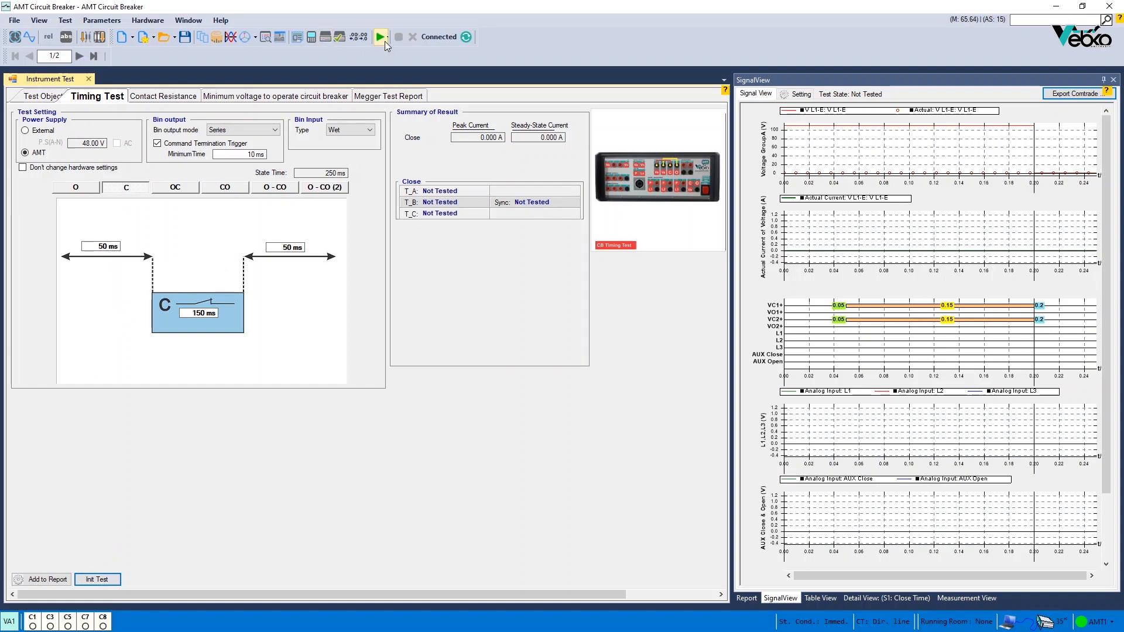
left_click(380, 36)
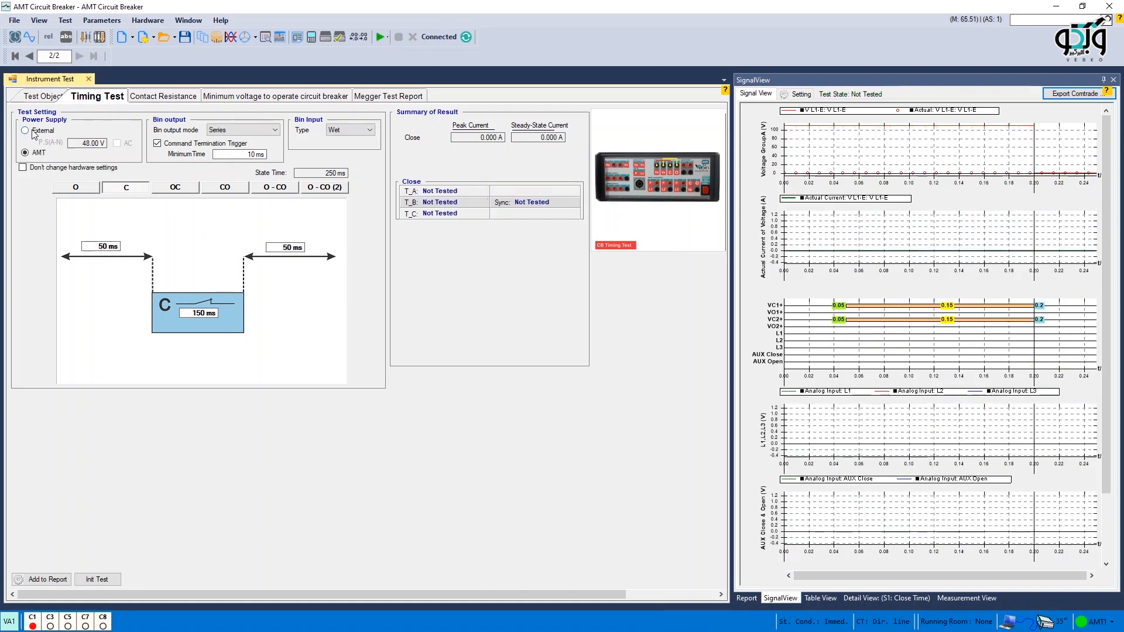
Step: Switch the Close test to an external 48 V power supply, accepting the wiring warning
left_click(25, 130)
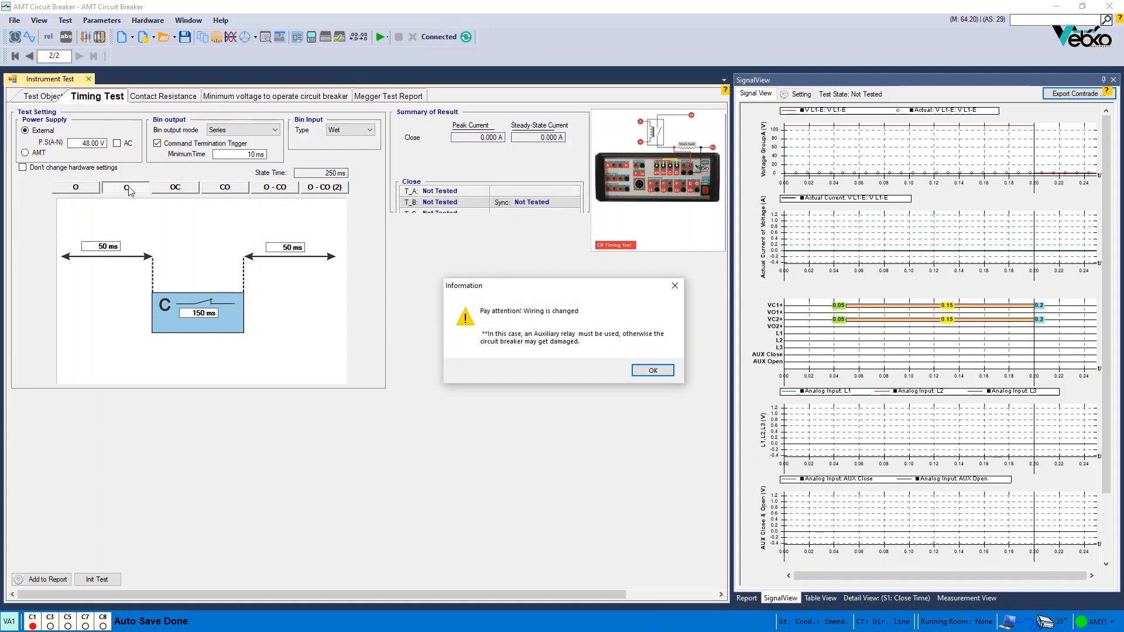
left_click(651, 370)
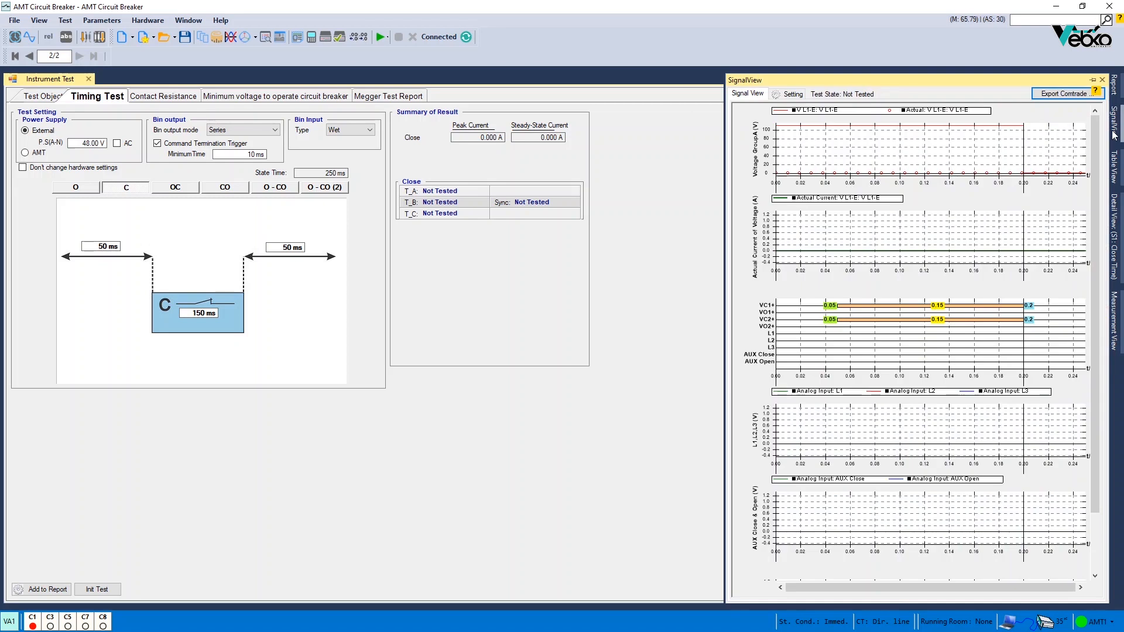
mouse_move(710, 226)
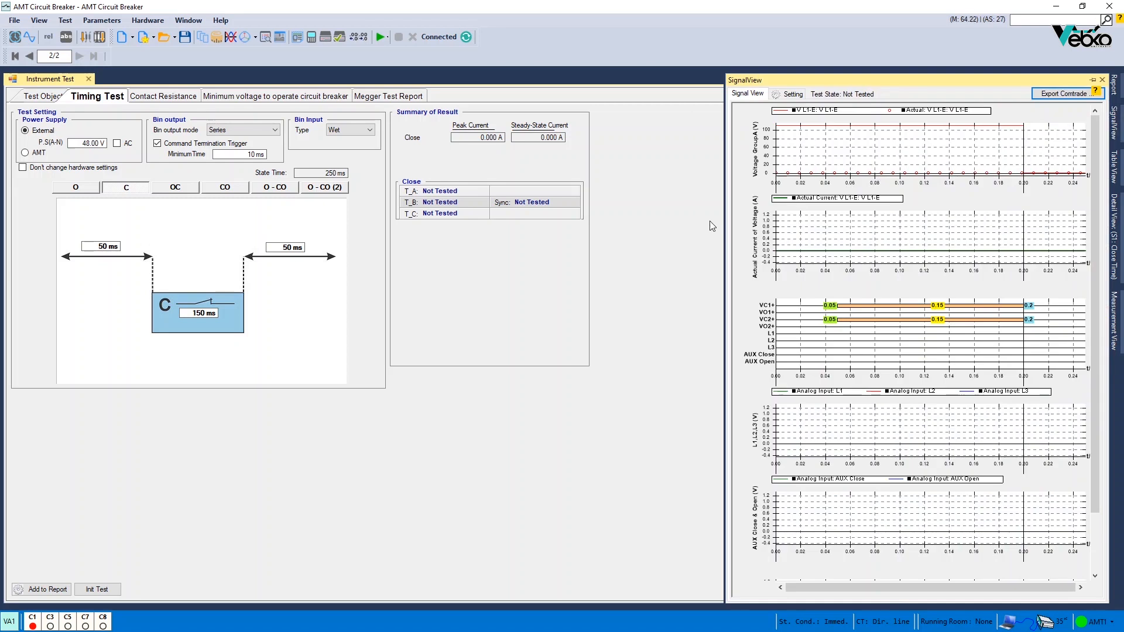